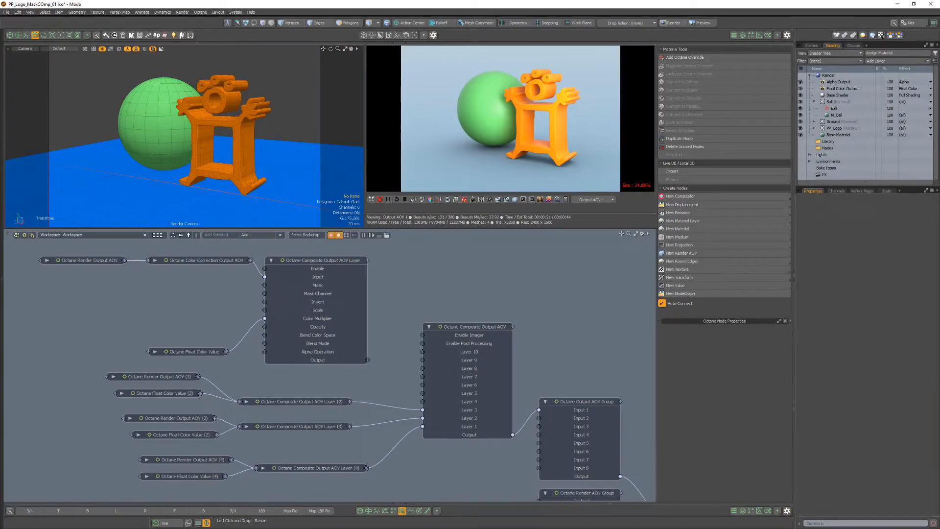
Step: Review the output AOV layers, then add a Custom AOV render node using Custom 1
{"action": "left_click", "coordinate": [320, 260]}
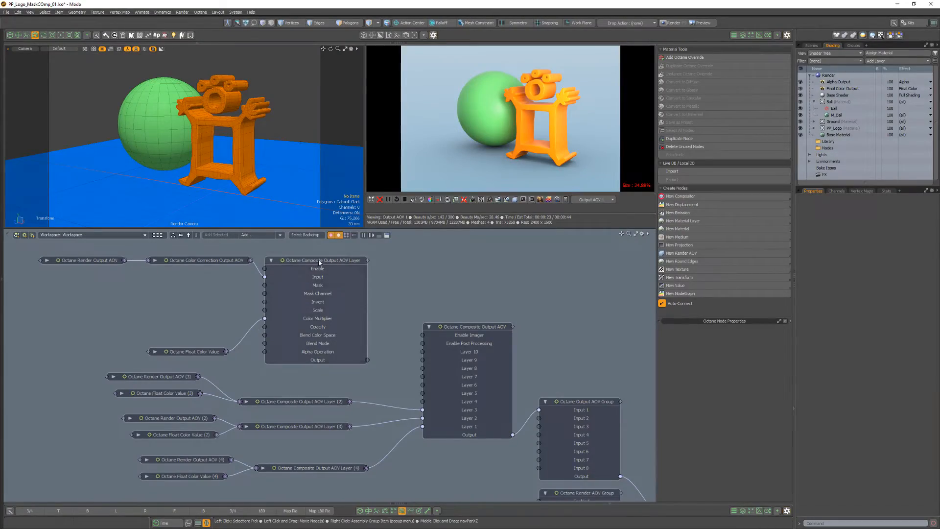
{"action": "left_click", "coordinate": [317, 260]}
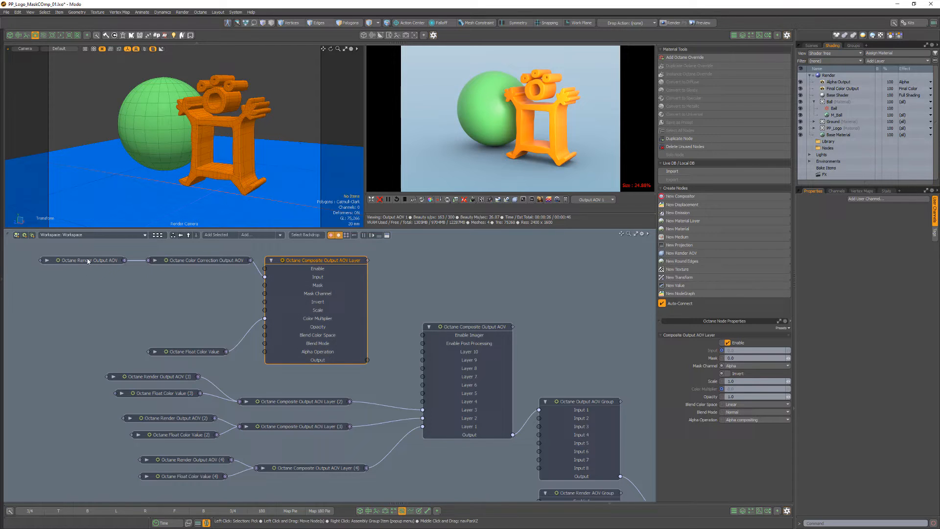
{"action": "left_click", "coordinate": [84, 260]}
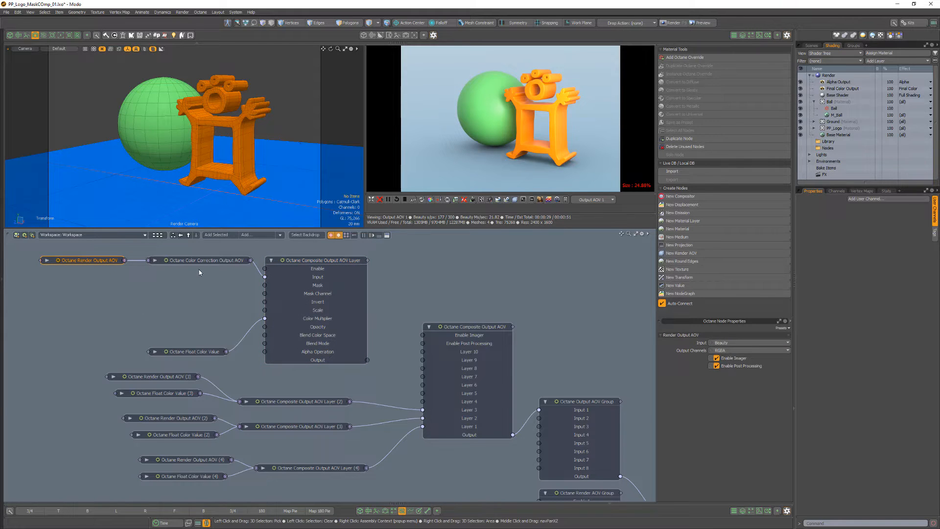
{"action": "left_click", "coordinate": [202, 260]}
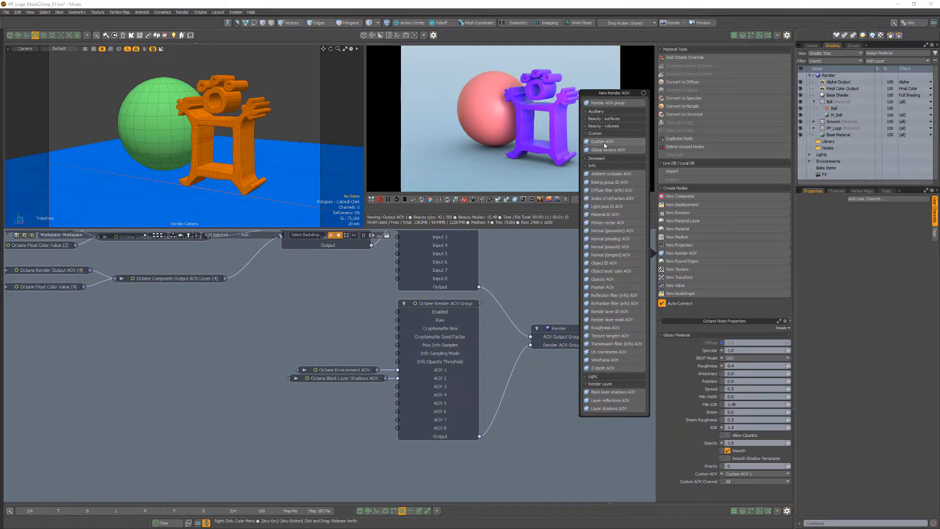
{"action": "left_click", "coordinate": [602, 142]}
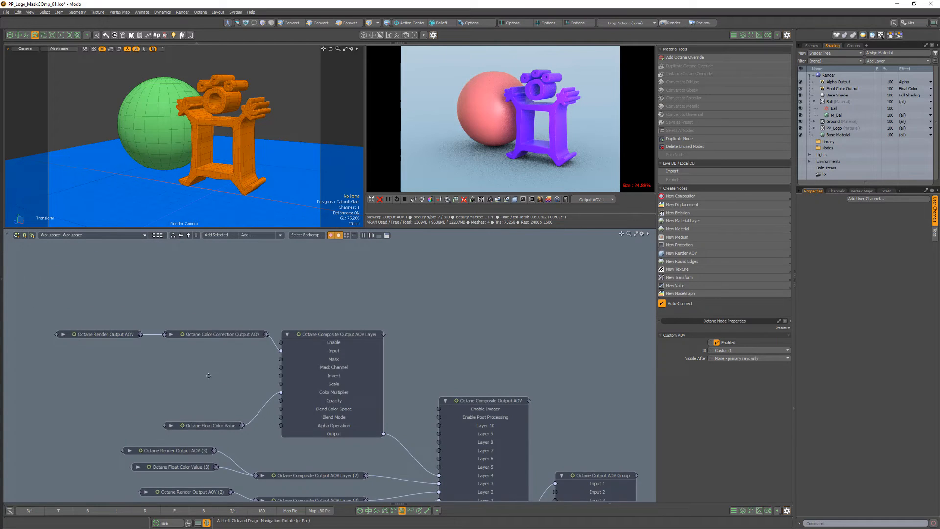
{"action": "left_click", "coordinate": [678, 196]}
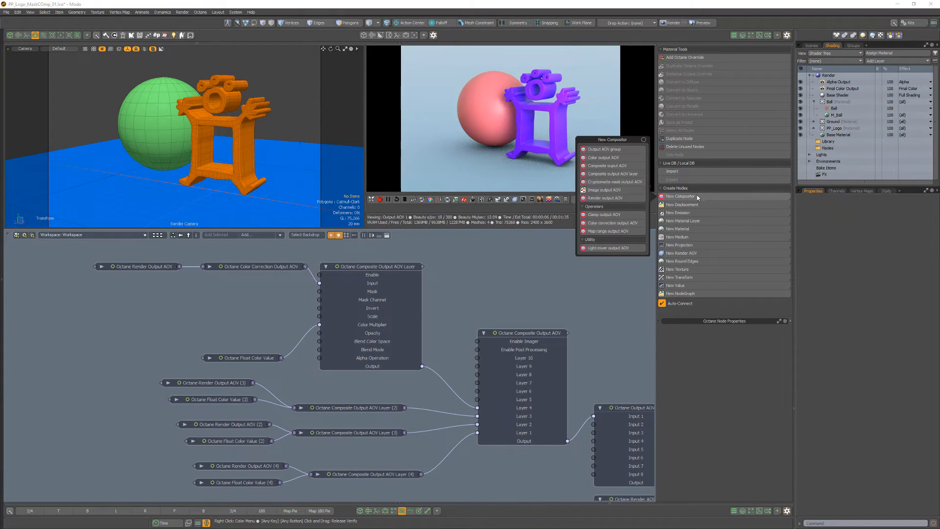